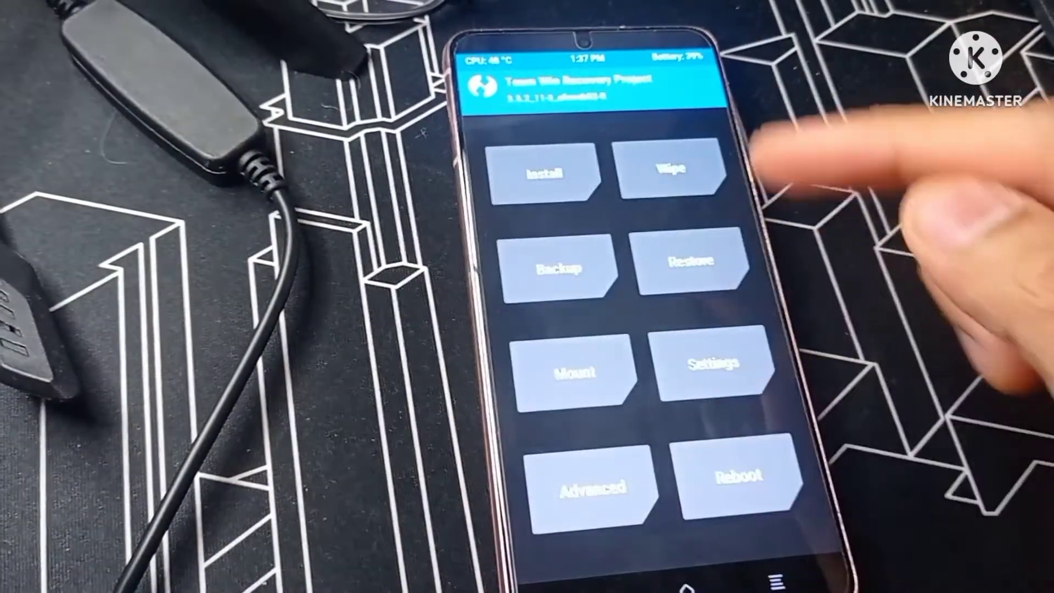
Go to Wipe and choose Format Data to reach the type-yes confirmation warning
{"action": "left_click", "coordinate": [671, 172]}
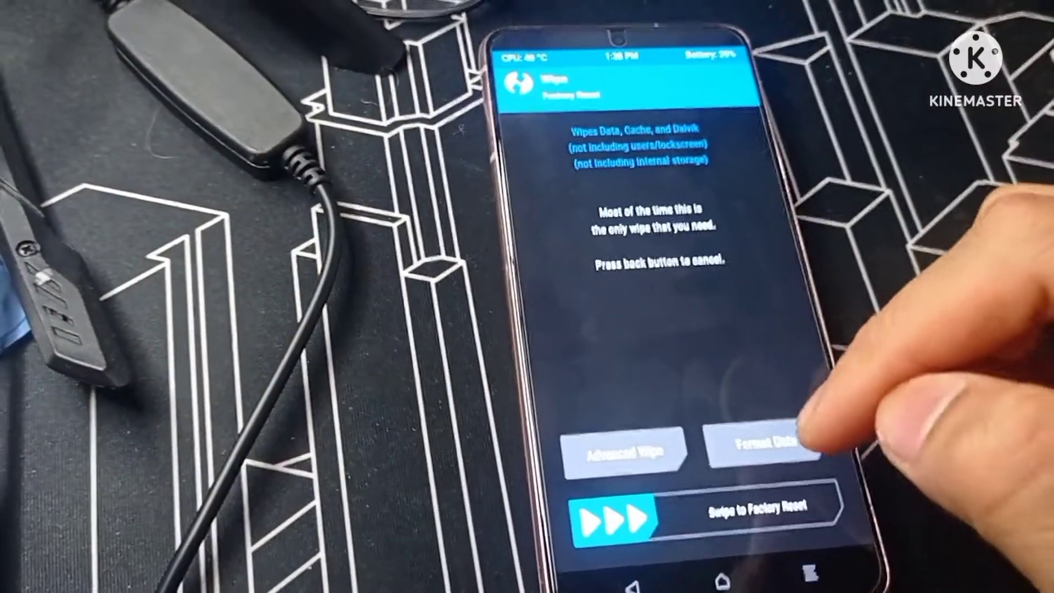
{"action": "left_click", "coordinate": [759, 450]}
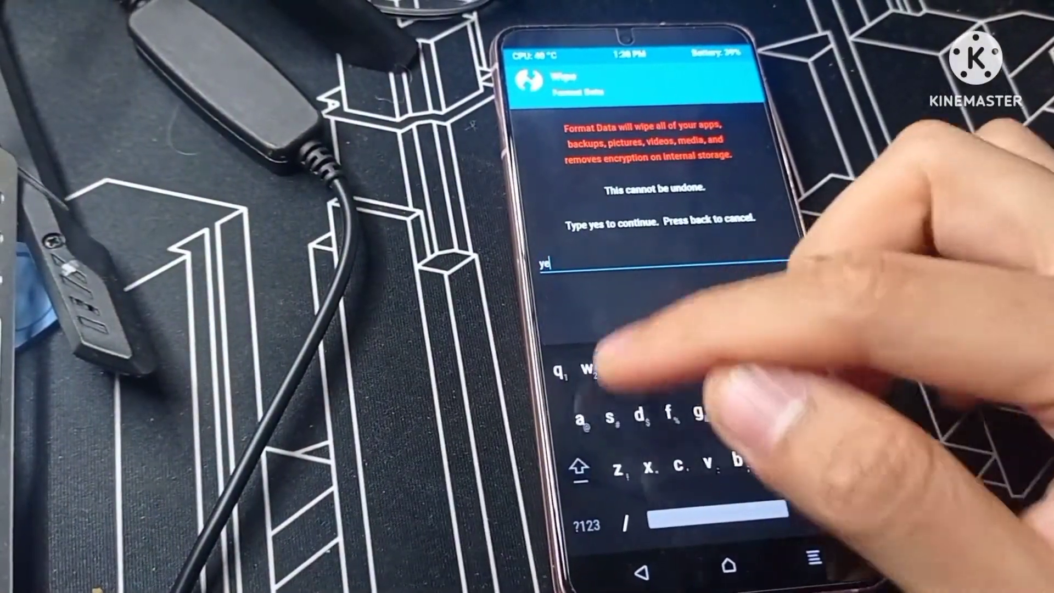